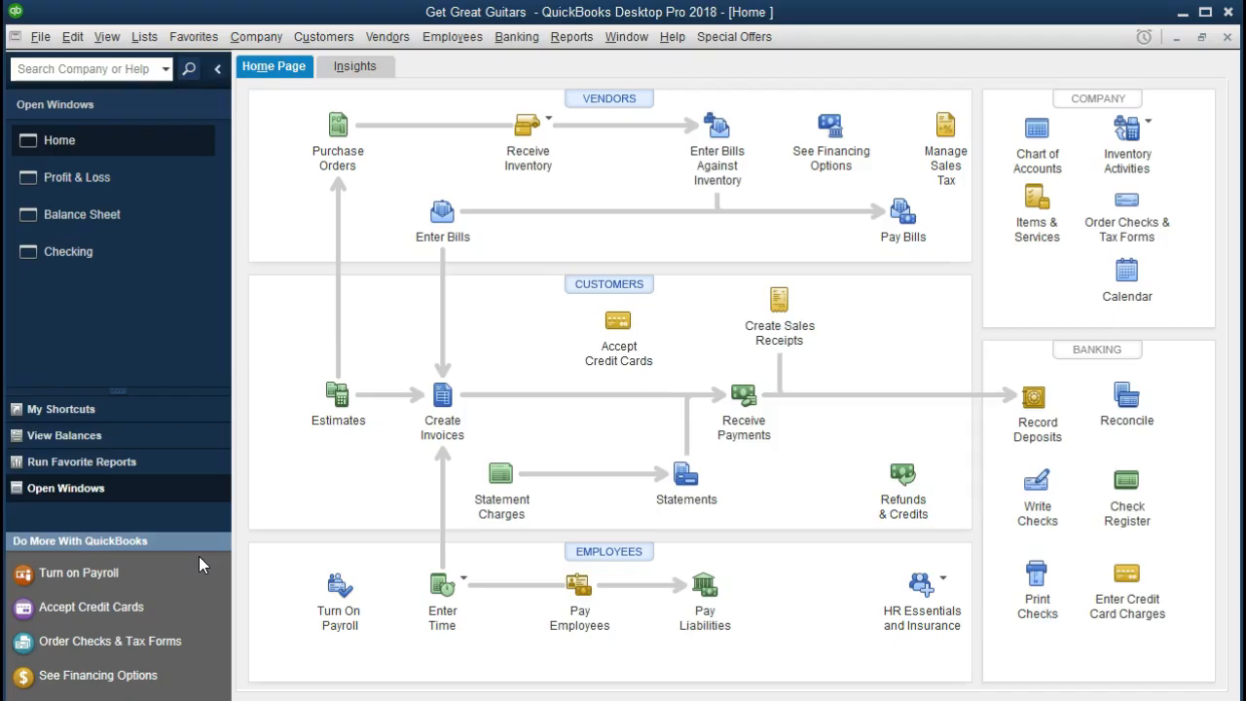
{"action": "mouse_move", "coordinate": [269, 374]}
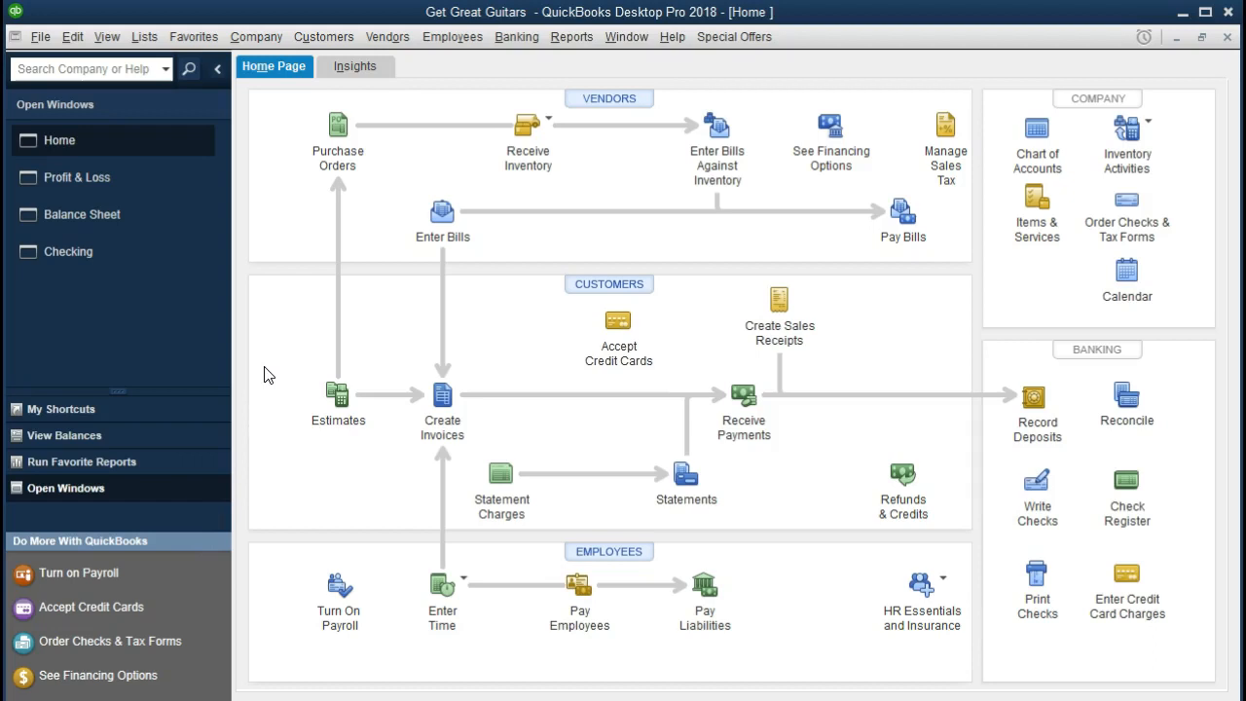
{"action": "mouse_move", "coordinate": [261, 225]}
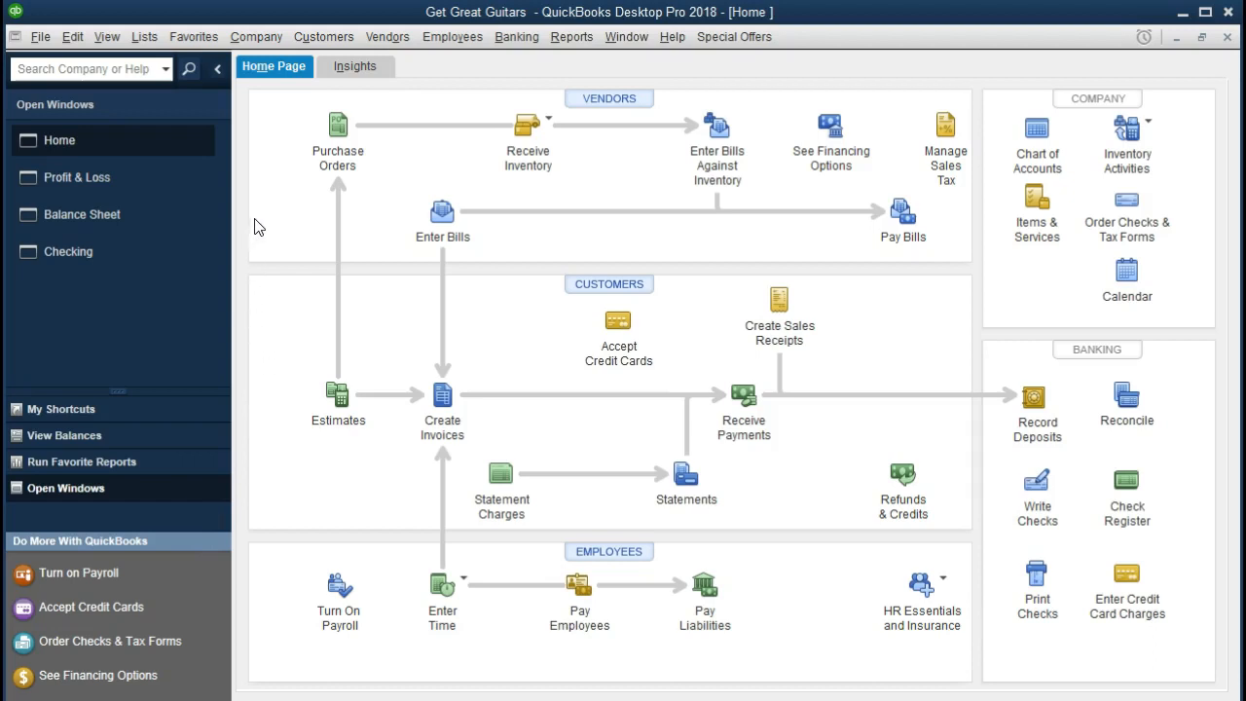
Show the View menu's display options, including Switch to Multi-monitor Mode.
{"action": "left_click", "coordinate": [107, 35]}
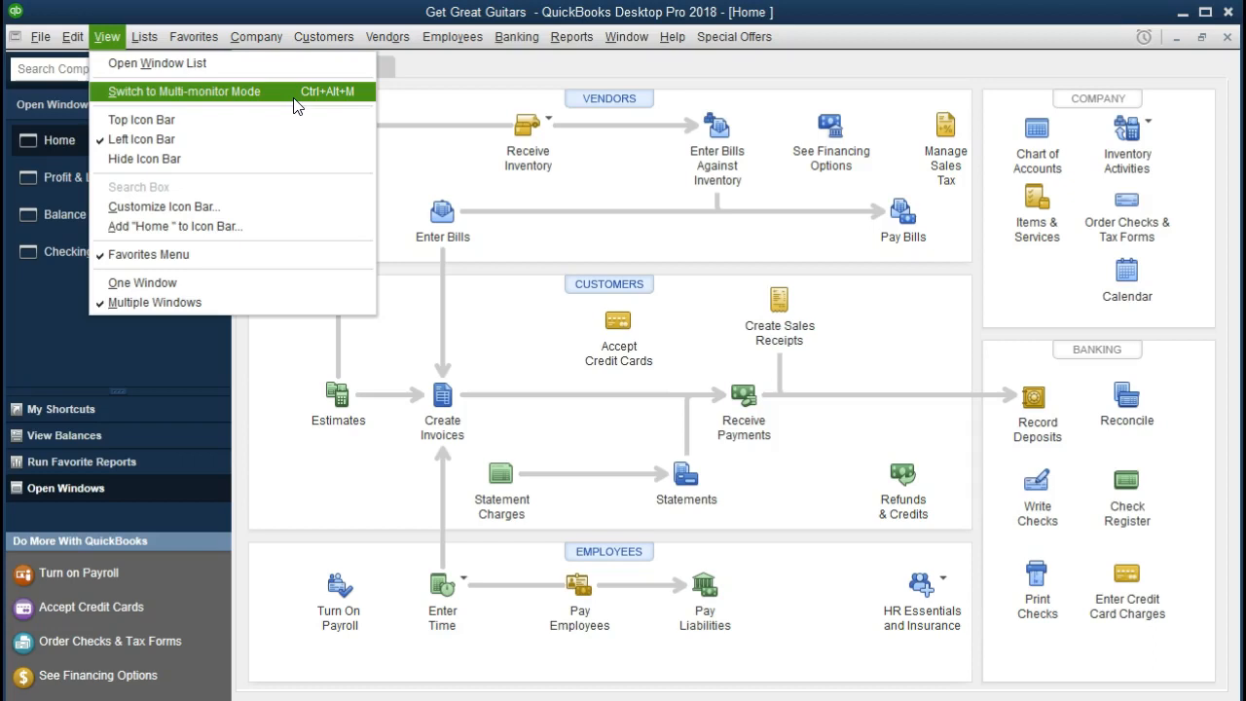
{"action": "mouse_move", "coordinate": [49, 666]}
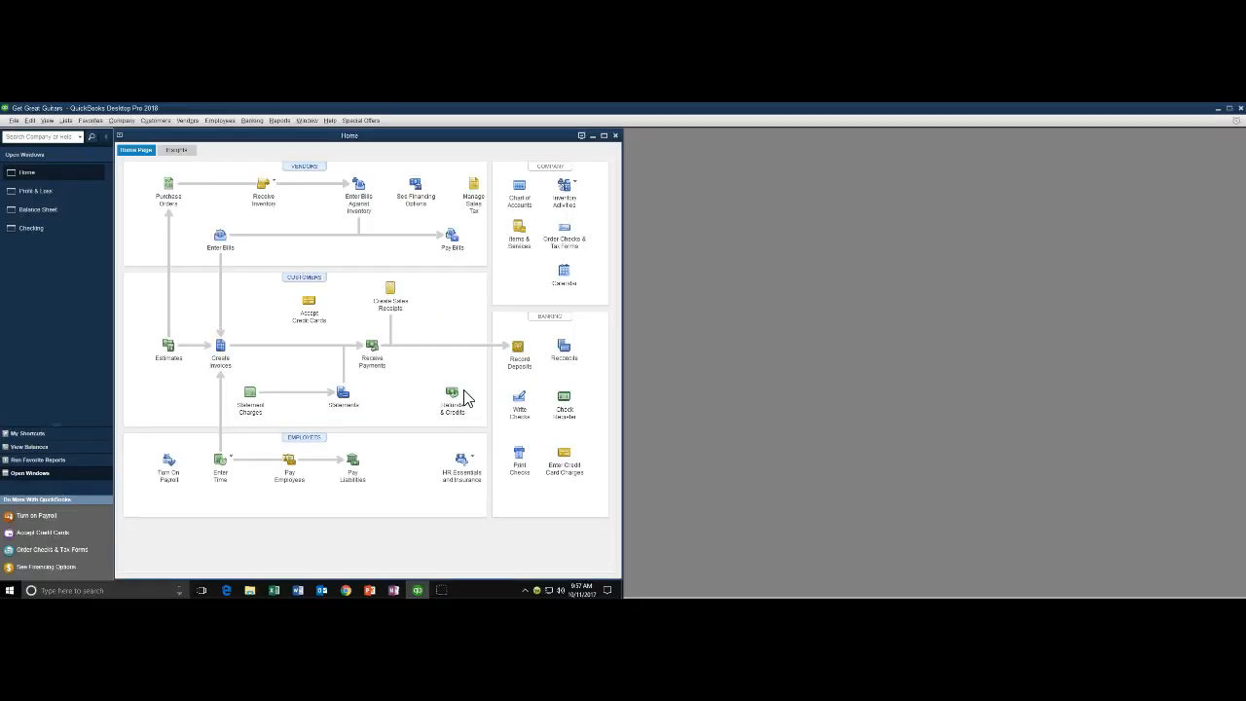
{"action": "mouse_move", "coordinate": [591, 152]}
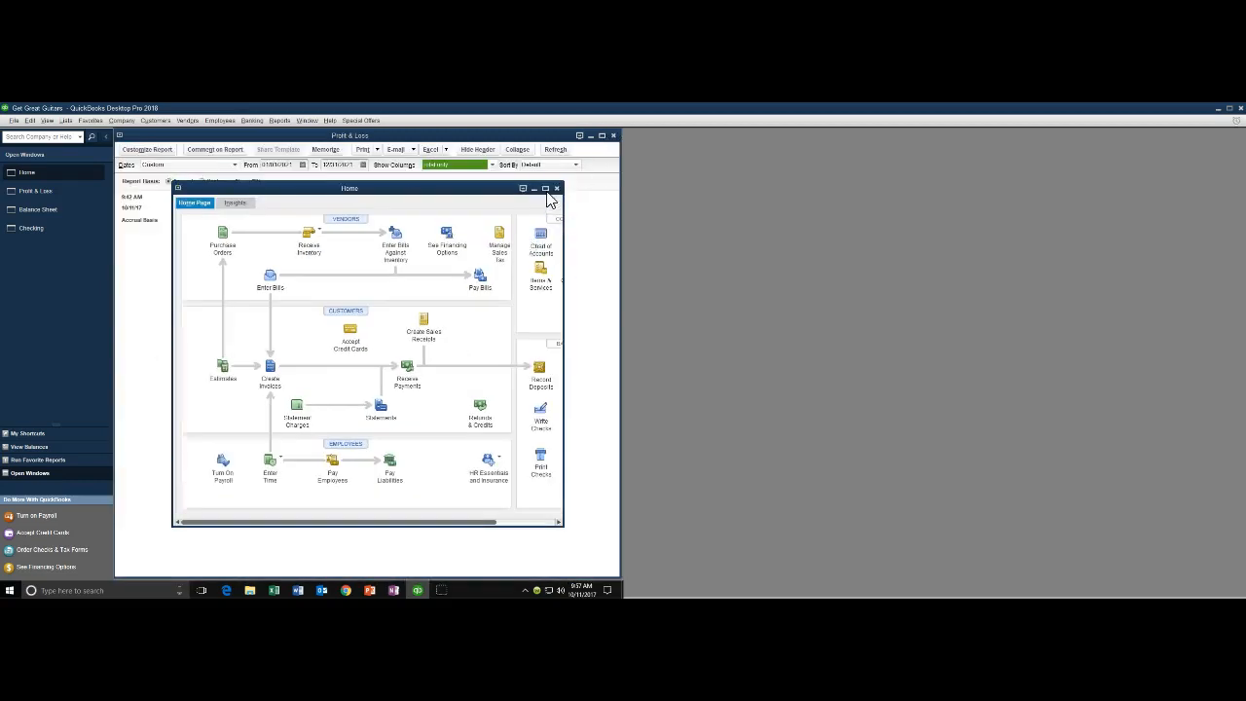
Maximize the Home page so it fills the main window again.
{"action": "left_click", "coordinate": [545, 187]}
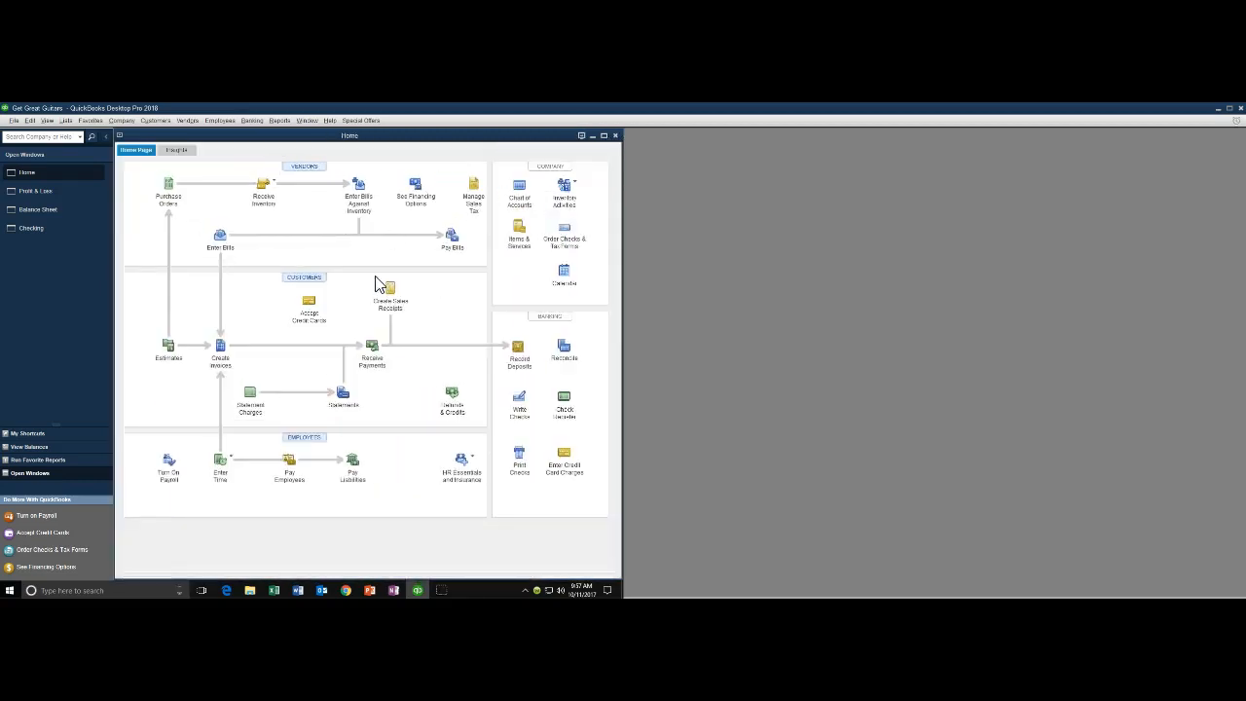
{"action": "mouse_move", "coordinate": [767, 292]}
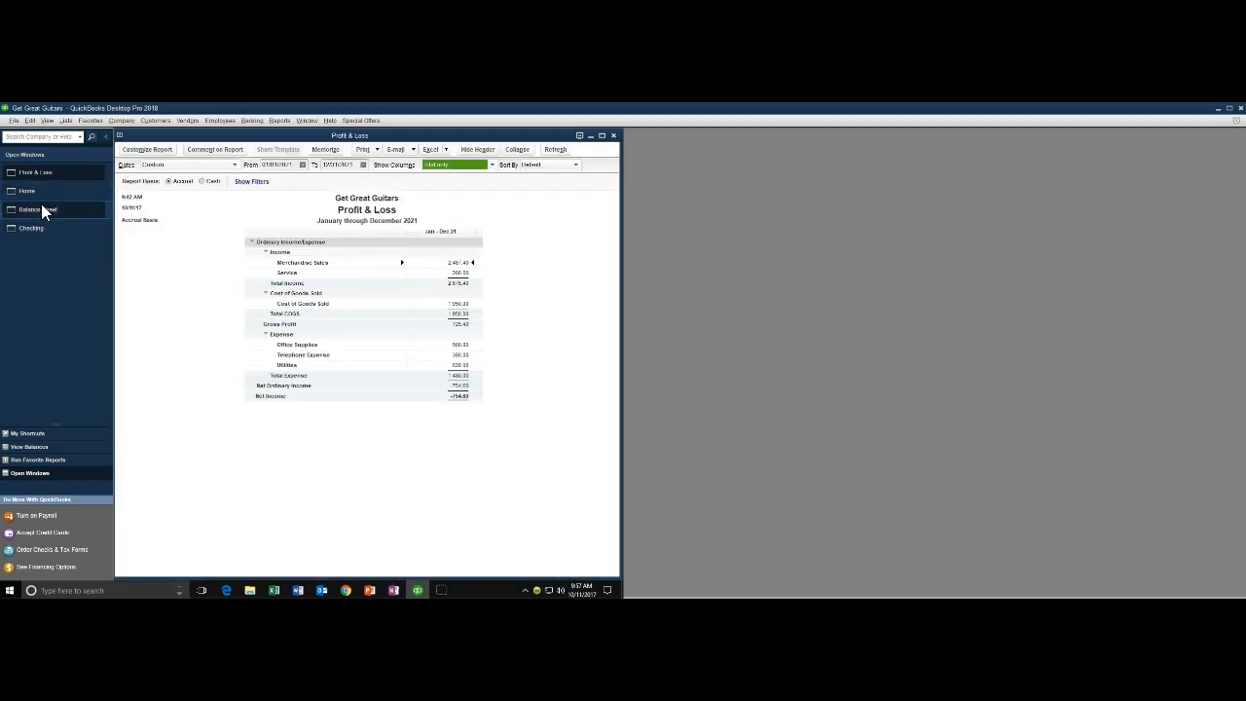
{"action": "left_click", "coordinate": [39, 210]}
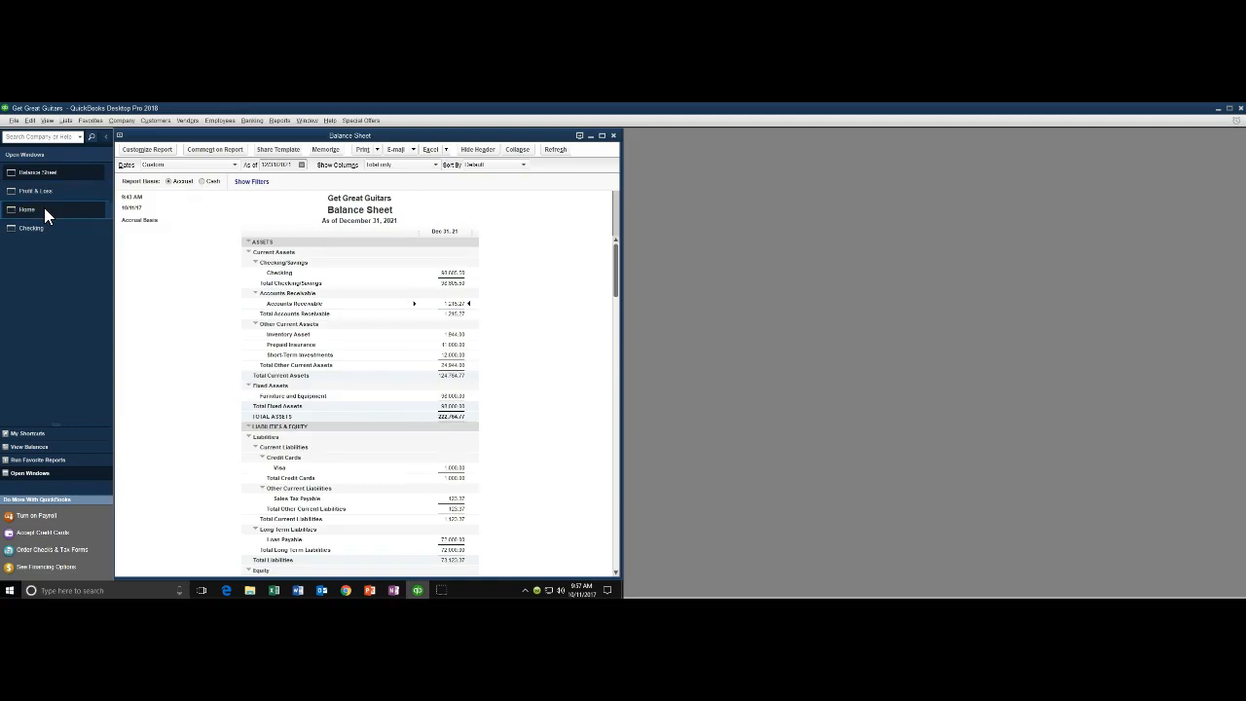
{"action": "left_click", "coordinate": [35, 191]}
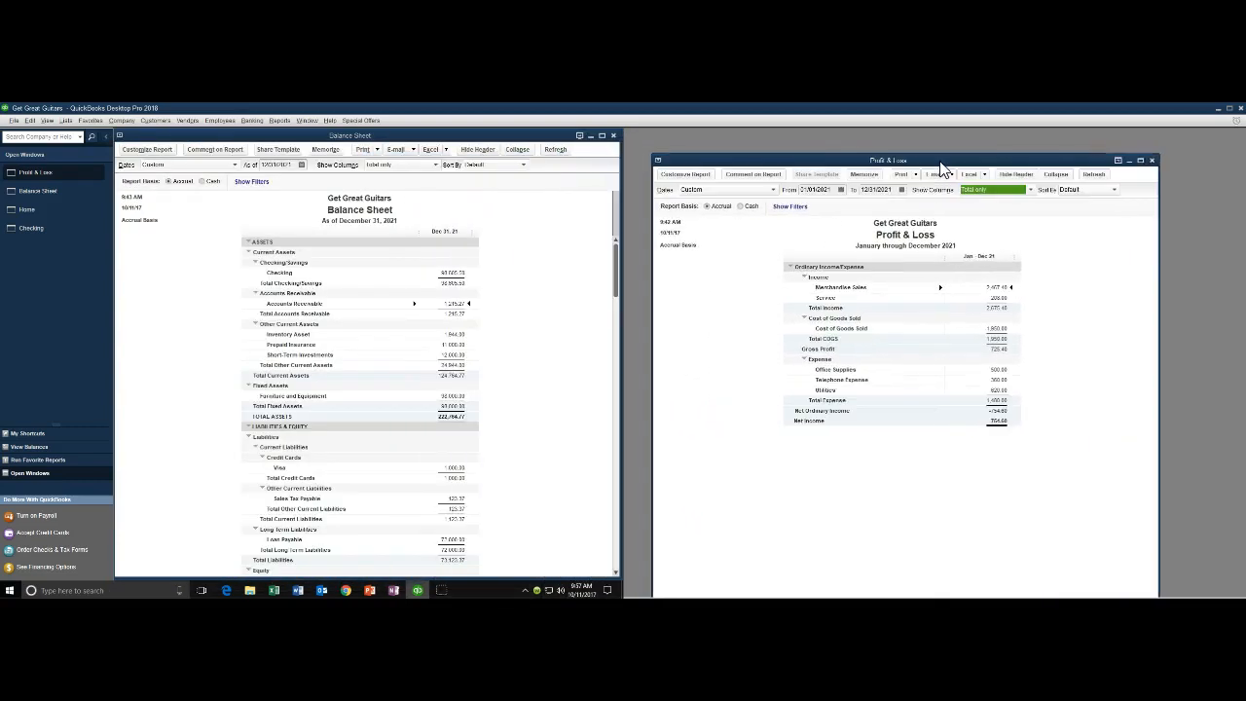
{"action": "mouse_move", "coordinate": [1145, 171]}
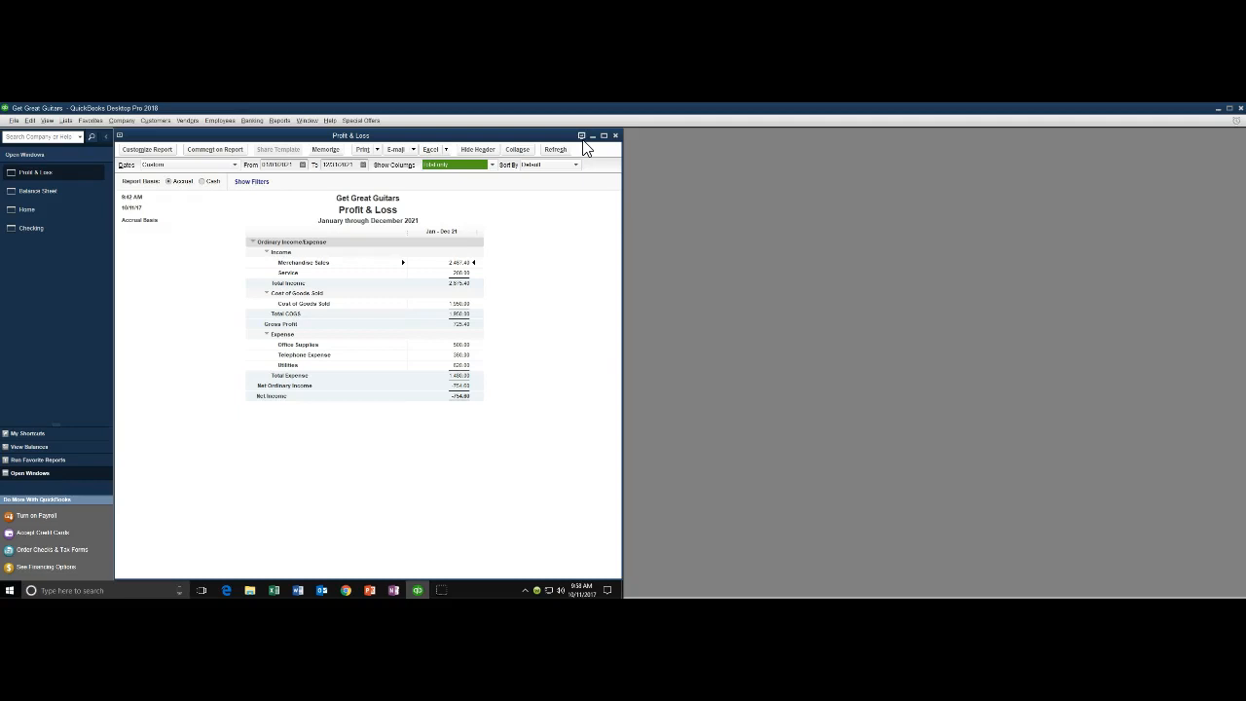
{"action": "mouse_move", "coordinate": [584, 144]}
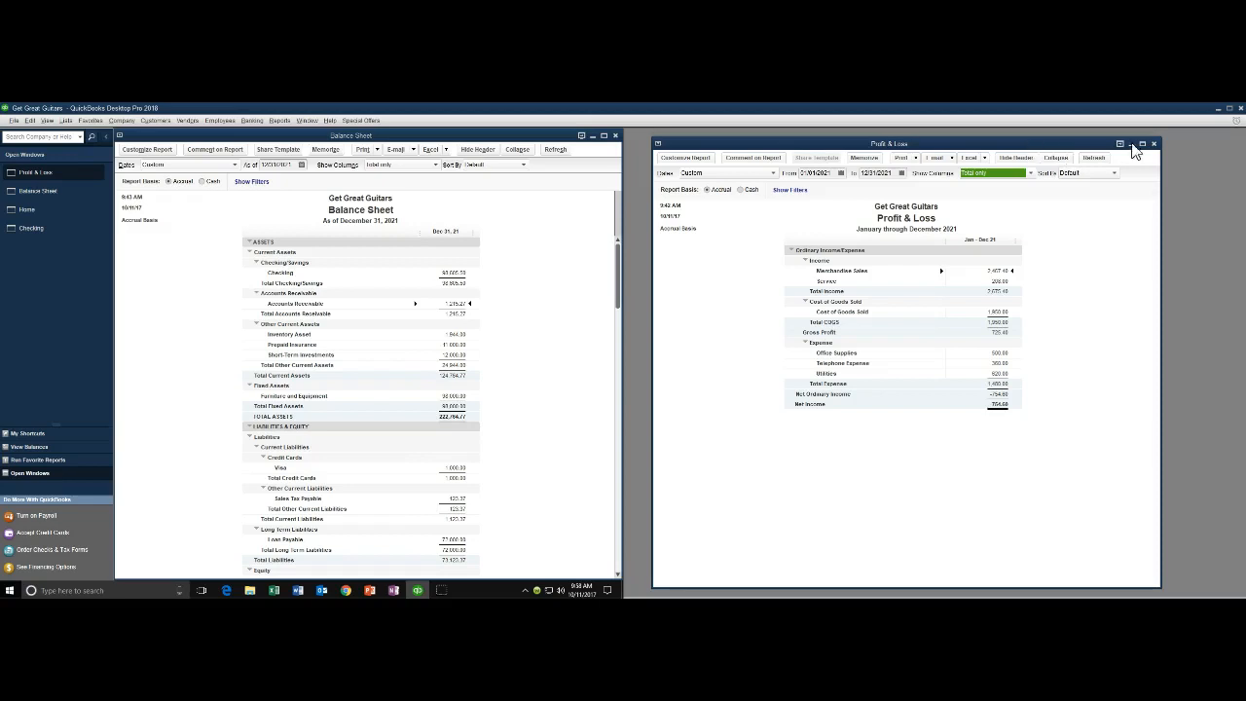
{"action": "mouse_move", "coordinate": [1140, 156]}
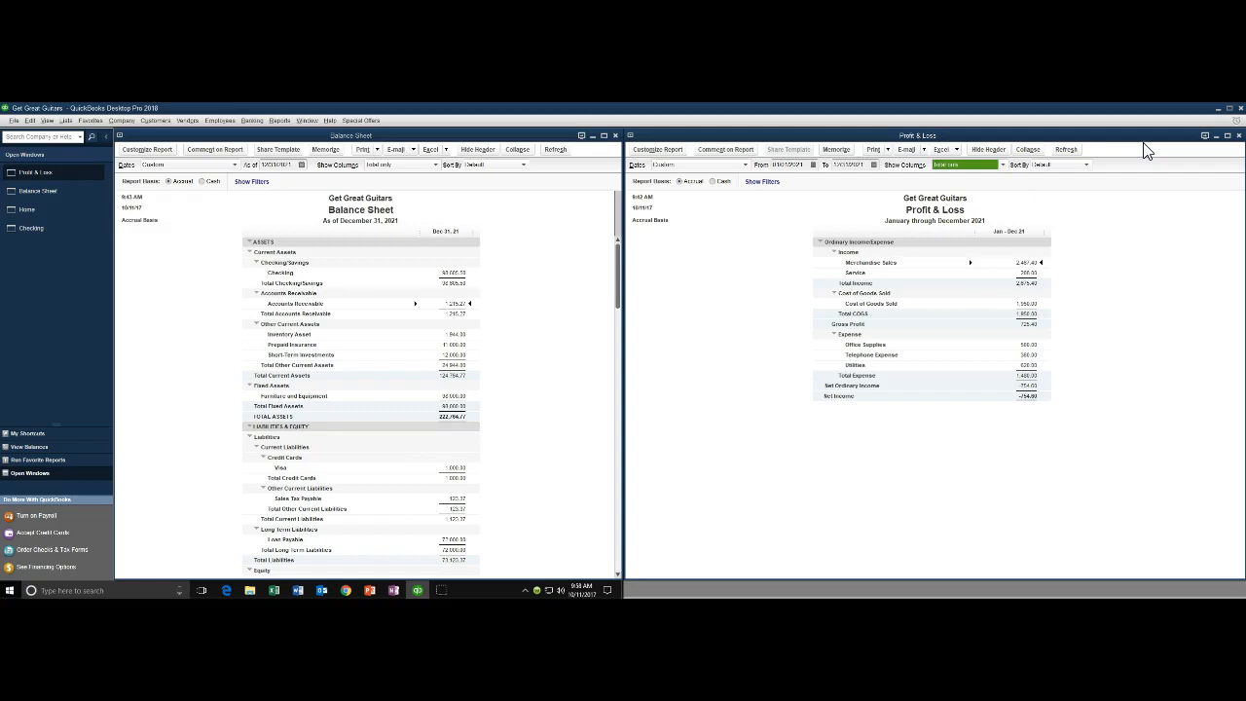
{"action": "mouse_move", "coordinate": [969, 286]}
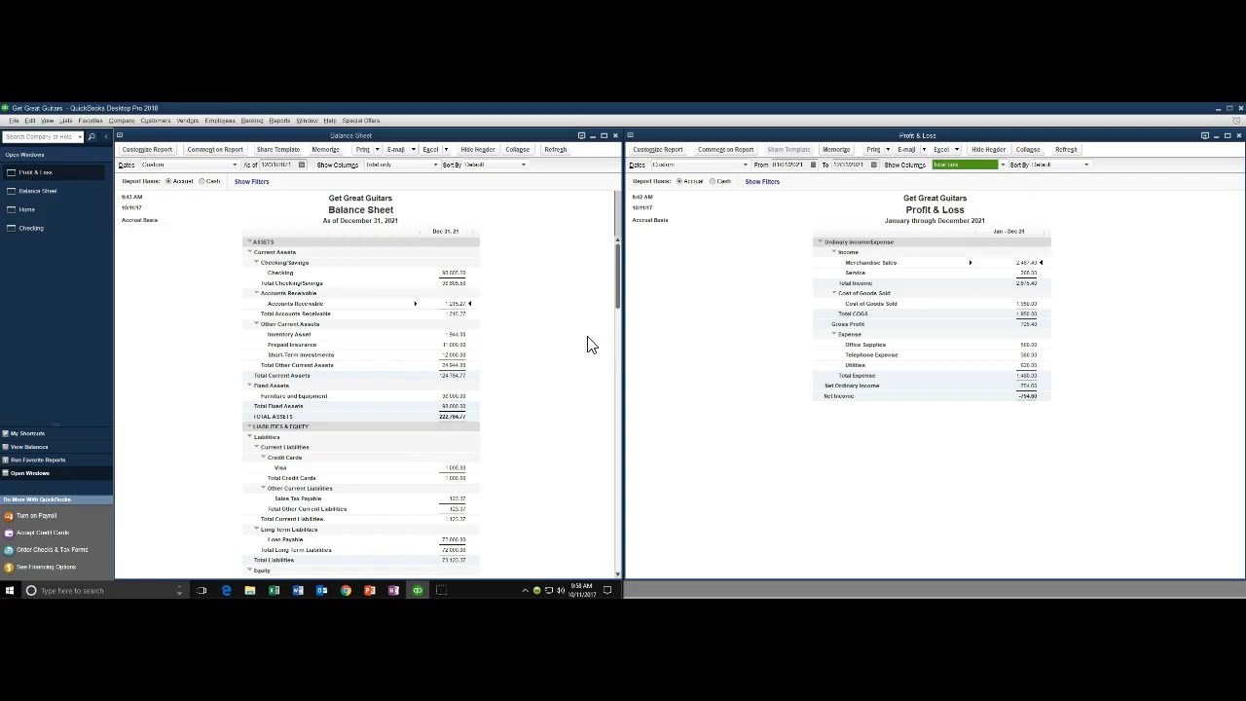
{"action": "mouse_move", "coordinate": [390, 308]}
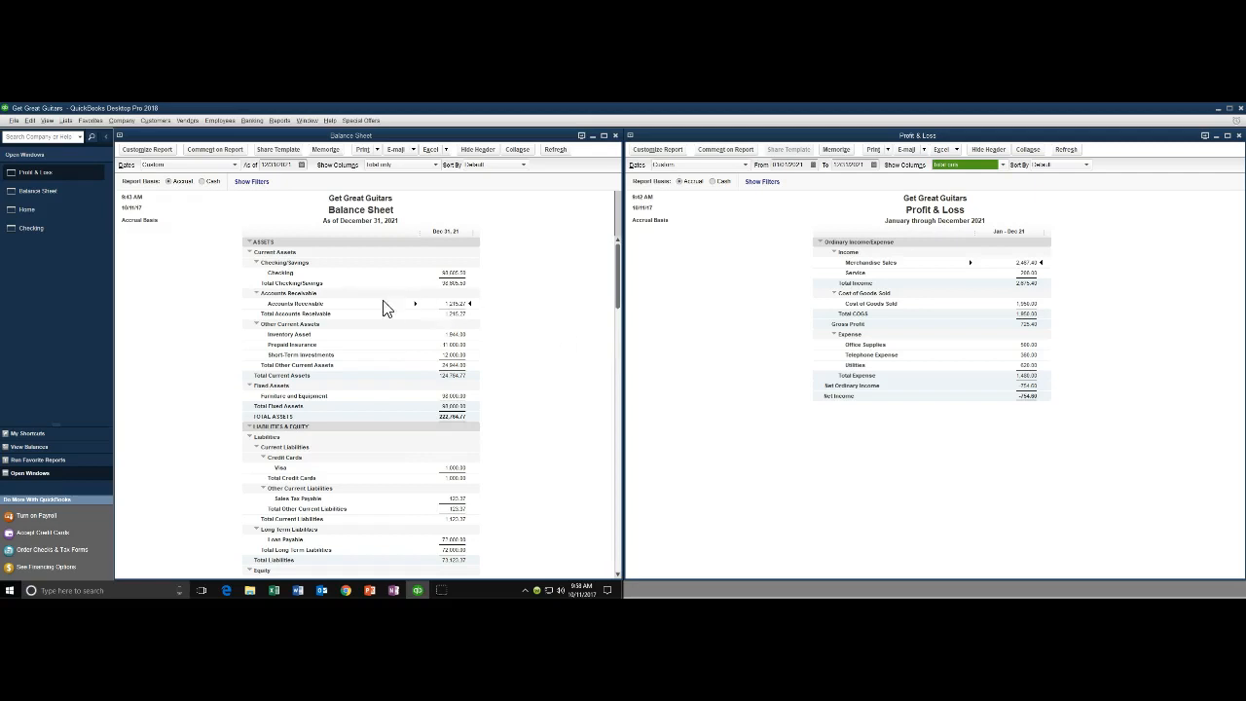
{"action": "mouse_move", "coordinate": [358, 284]}
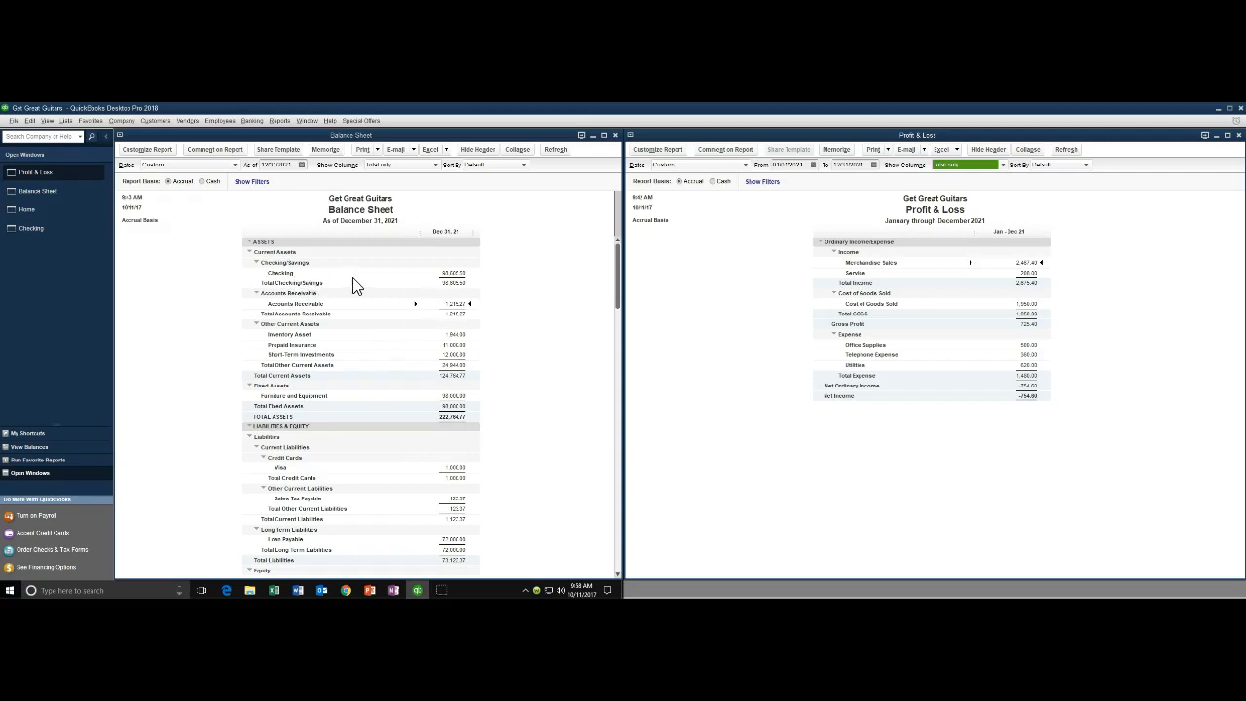
Drill into the Checking balance and move the Transactions by Account report to the second screen.
{"action": "double_click", "coordinate": [452, 272]}
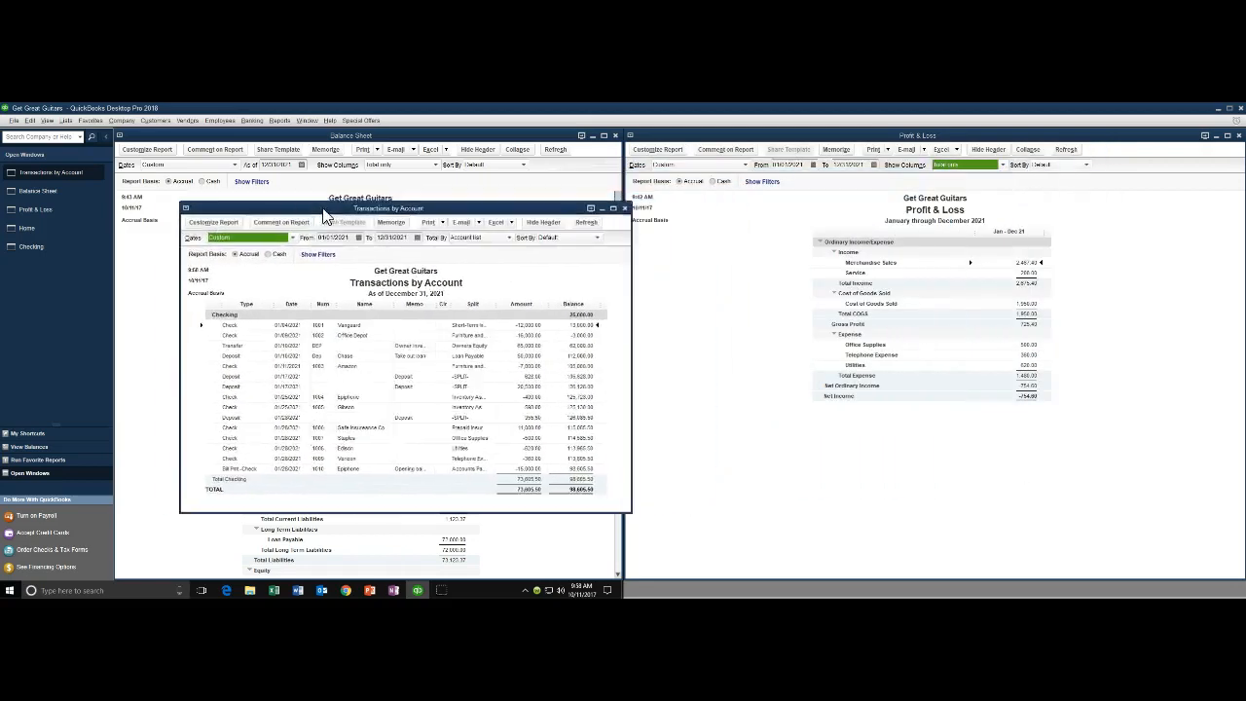
{"action": "left_click_drag", "start_coordinate": [389, 209], "coordinate": [335, 208]}
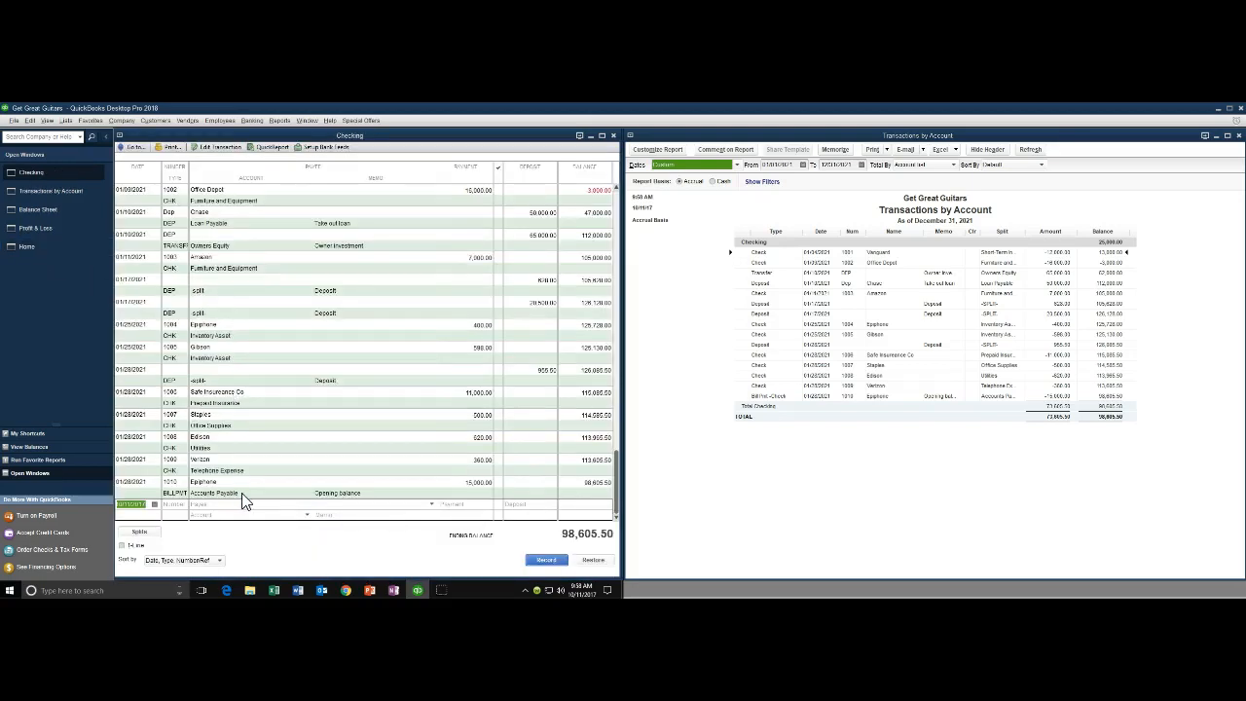
{"action": "mouse_move", "coordinate": [347, 506]}
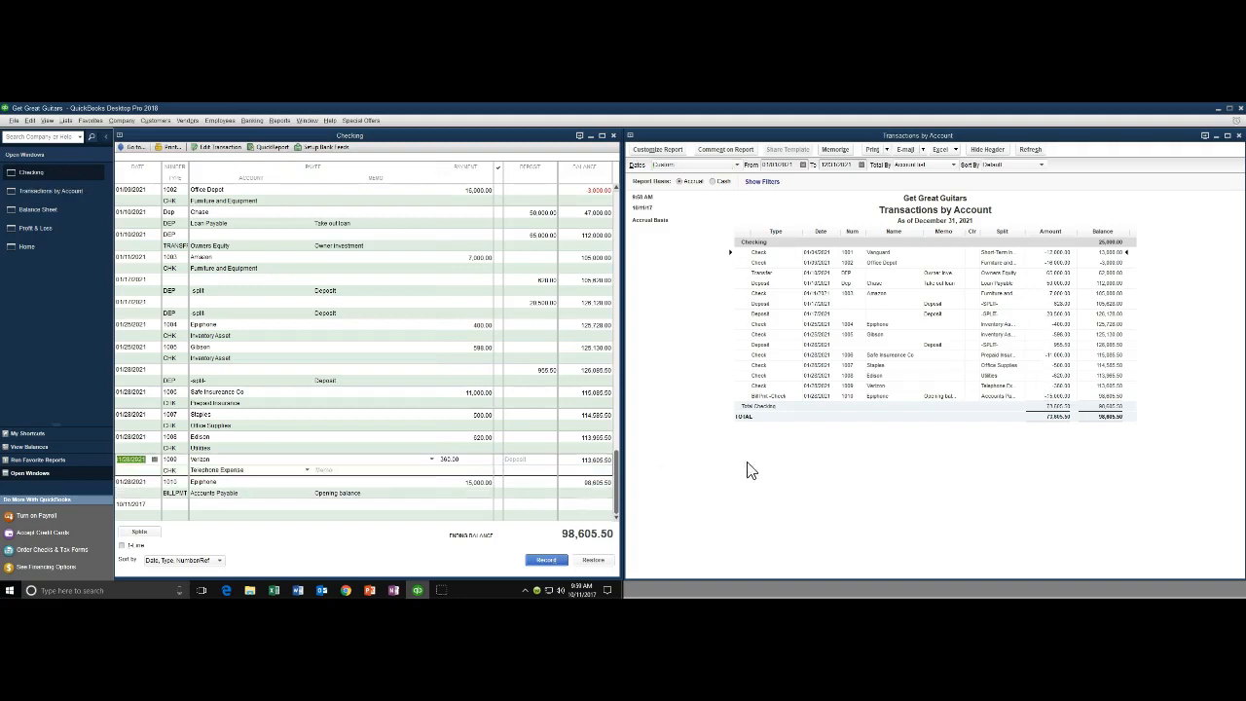
{"action": "mouse_move", "coordinate": [1039, 392]}
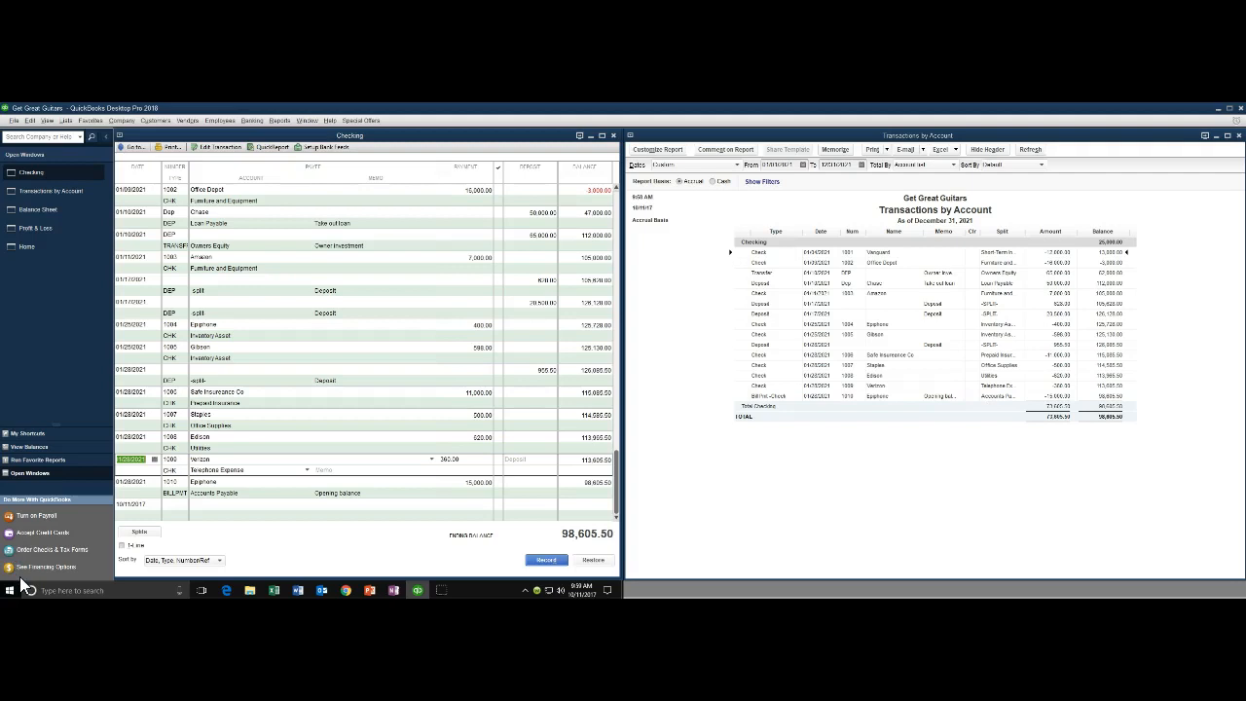
{"action": "mouse_move", "coordinate": [222, 401]}
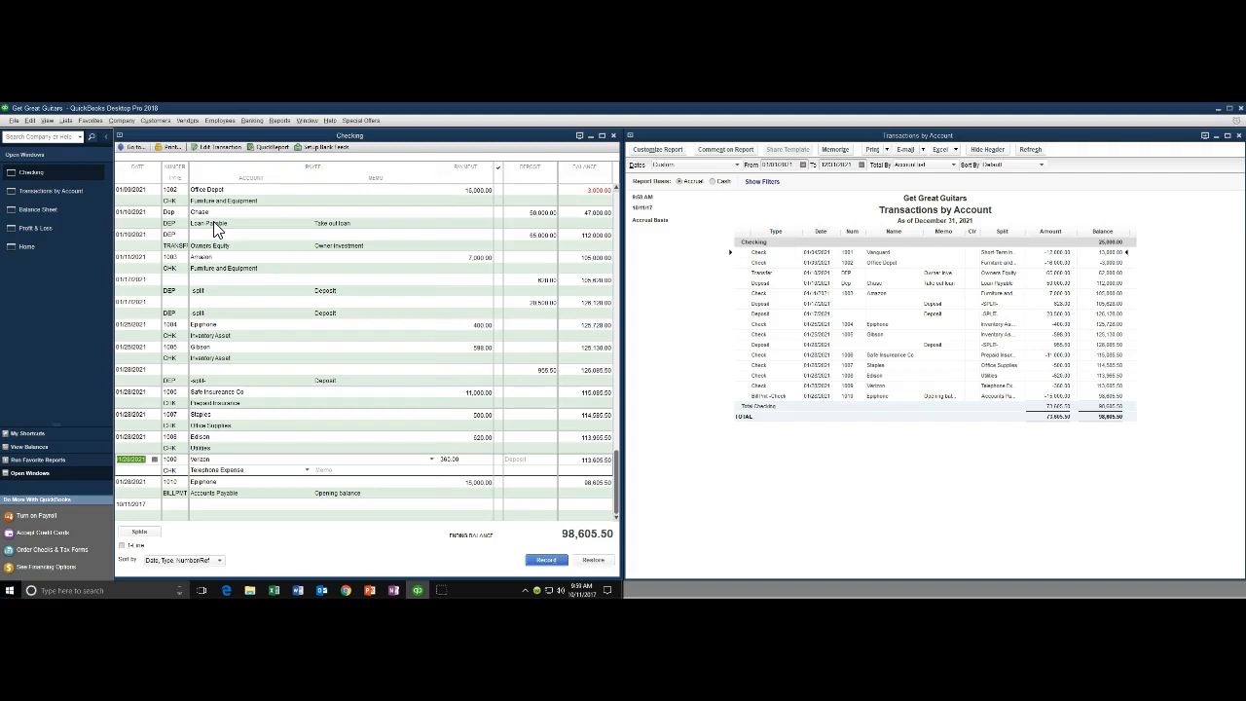
{"action": "mouse_move", "coordinate": [710, 257]}
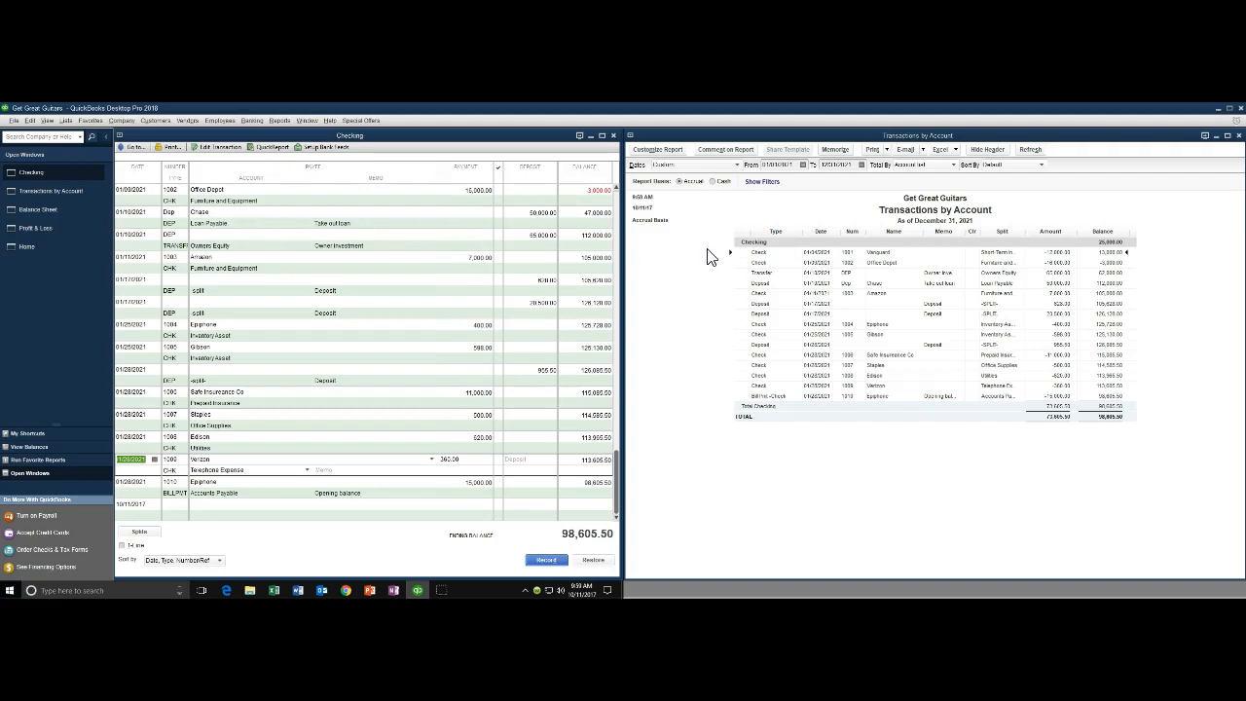
{"action": "mouse_move", "coordinate": [732, 262]}
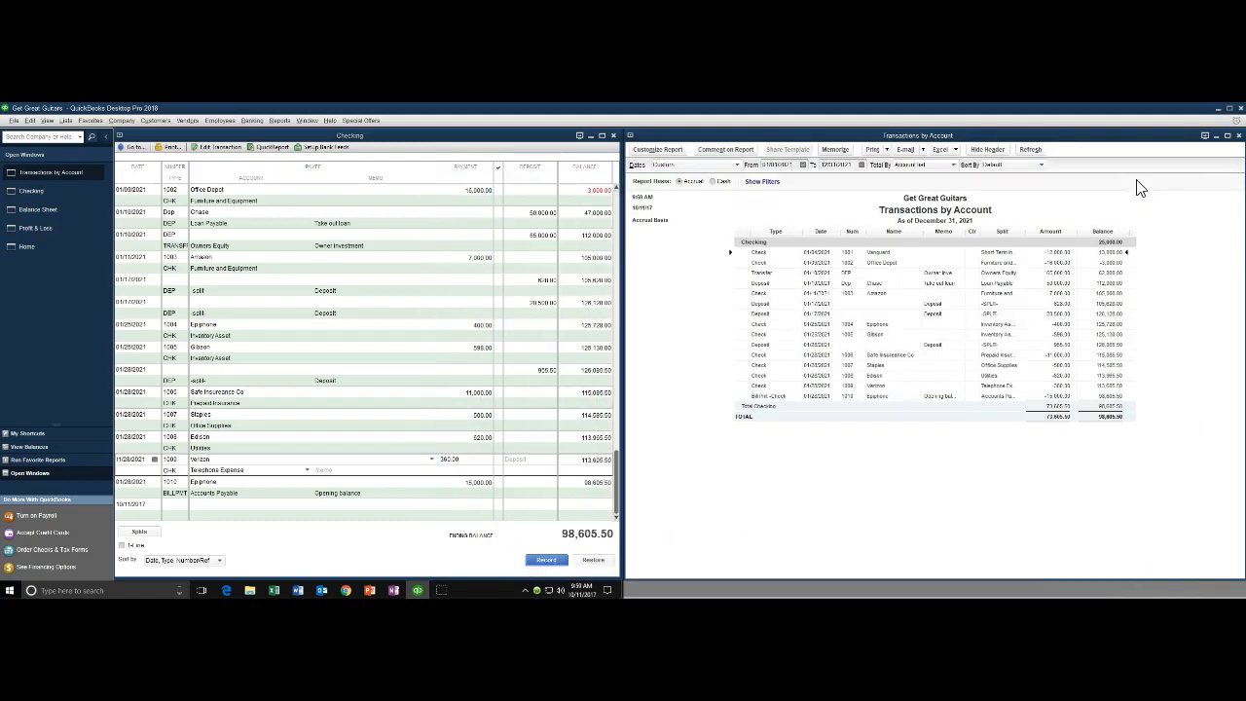
{"action": "mouse_move", "coordinate": [1101, 210]}
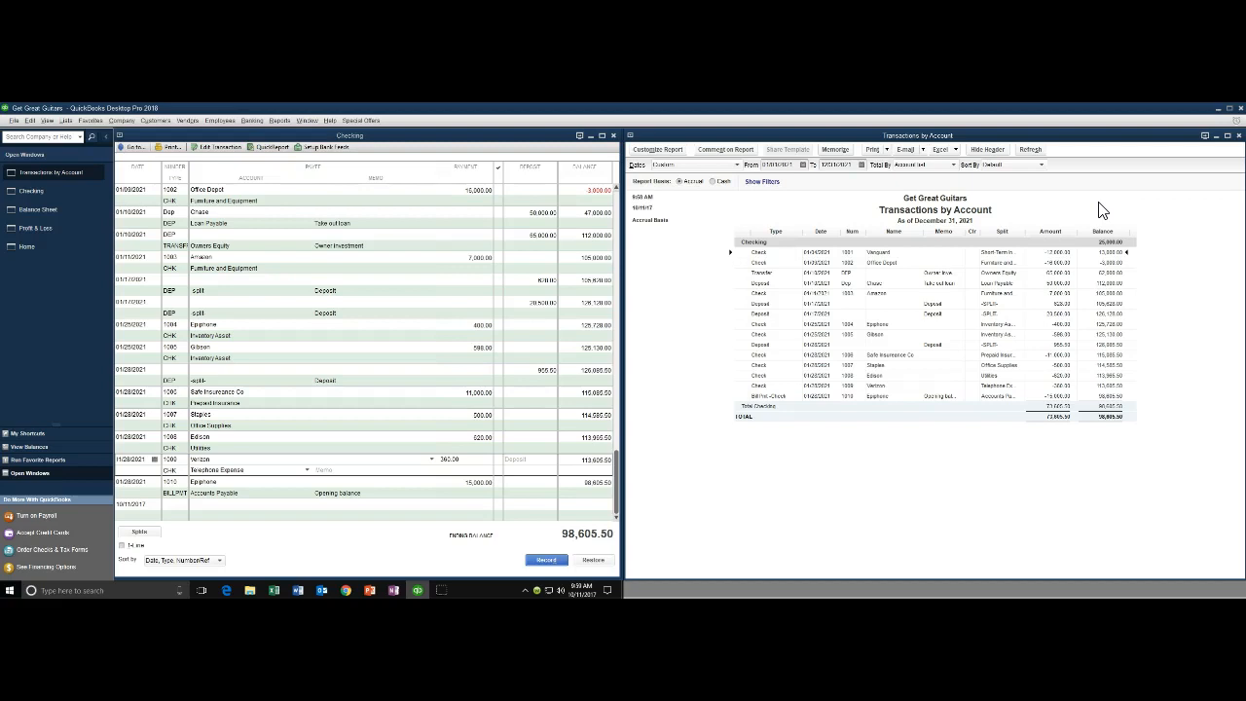
{"action": "mouse_move", "coordinate": [295, 152]}
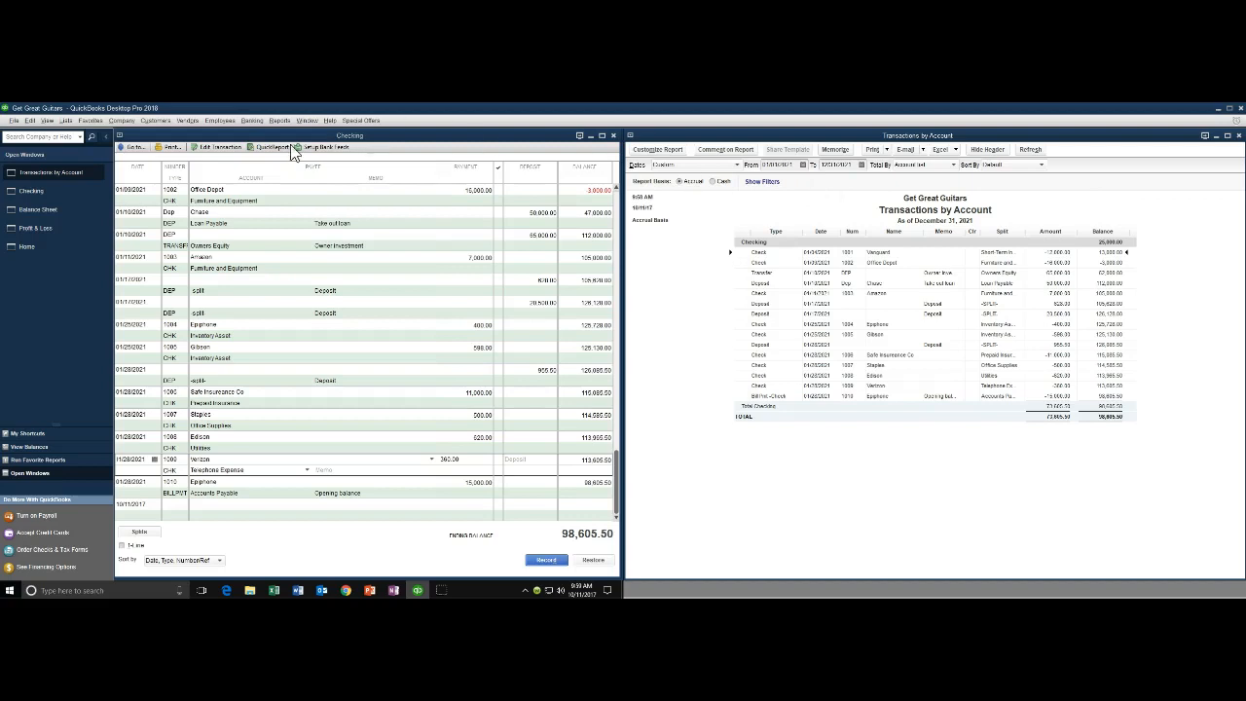